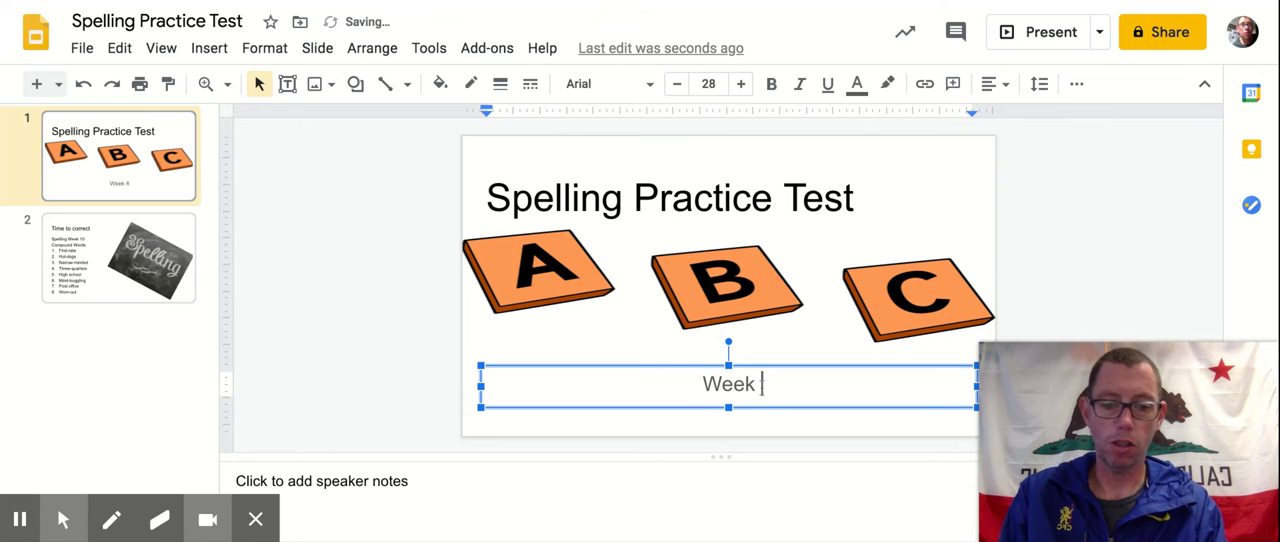
- Complete the title-slide subtitle so it reads 'Week 10'
type("10")
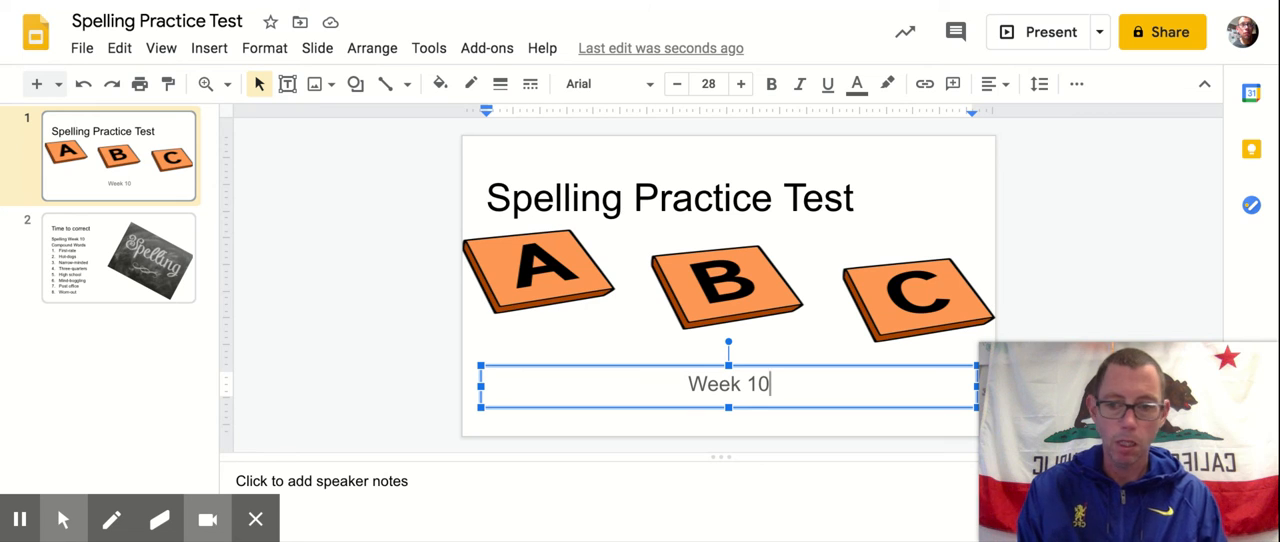
- Show slide 2, 'Time to correct', with the eight Week 10 compound words
left_click(118, 256)
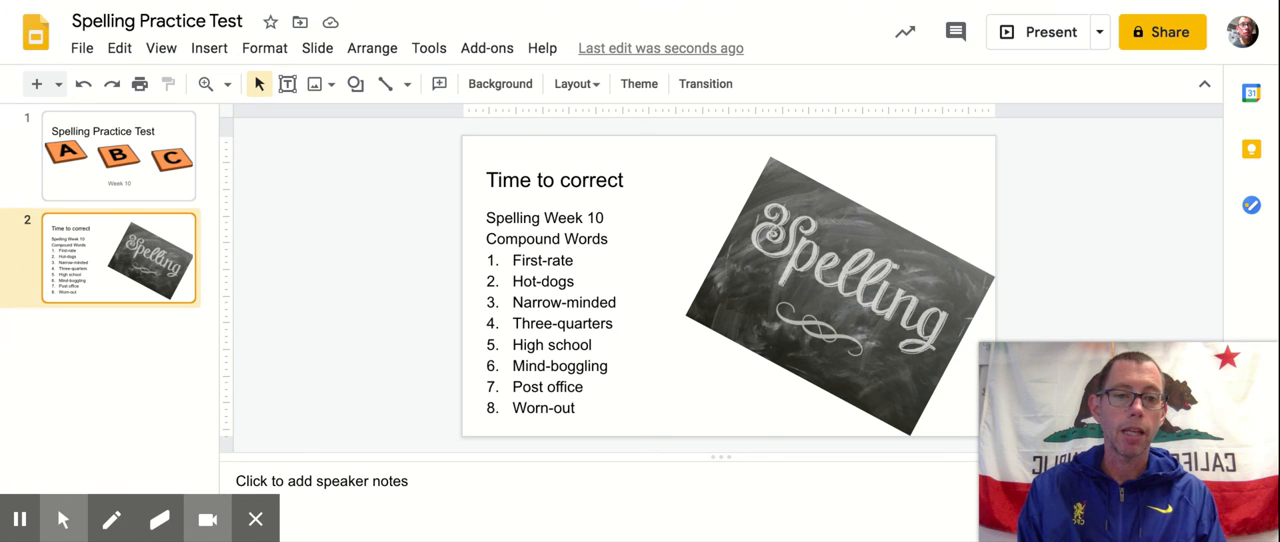
mouse_move(348, 308)
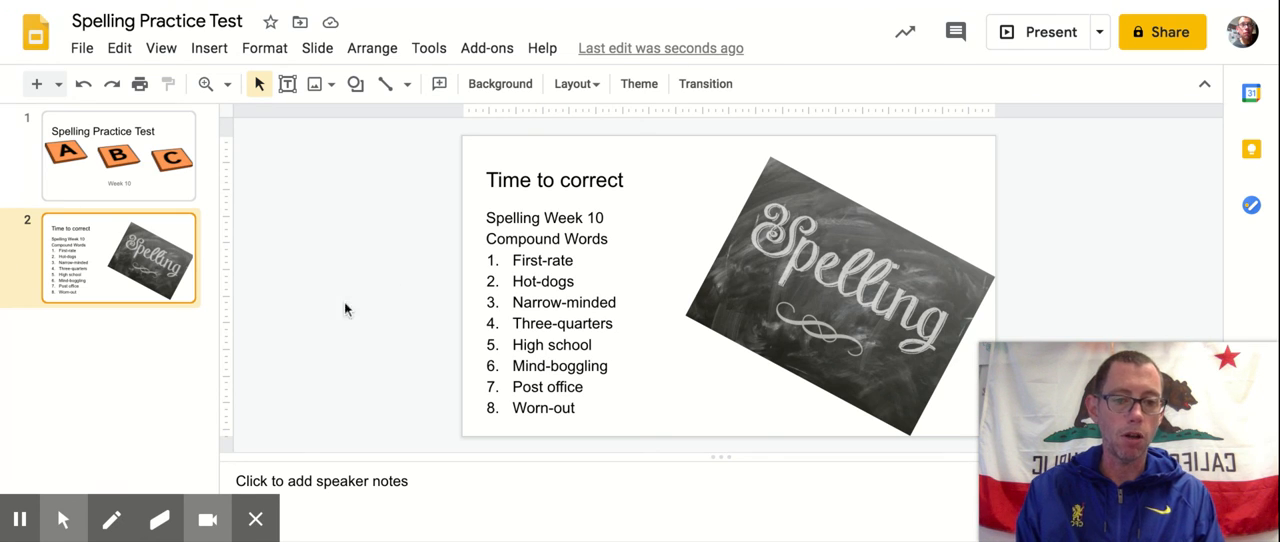
mouse_move(30, 458)
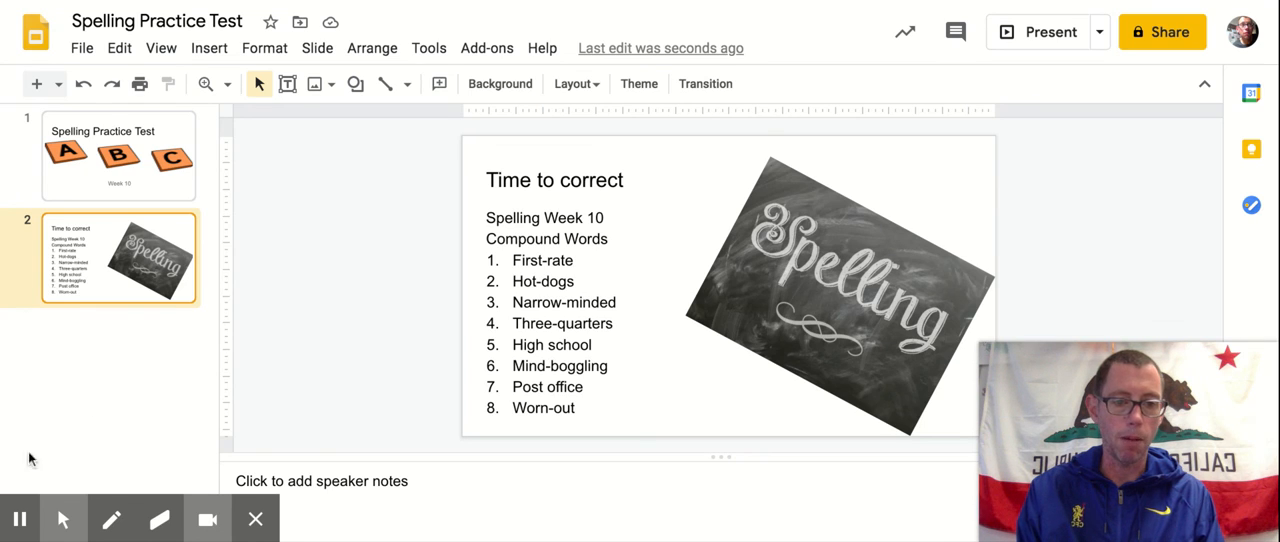